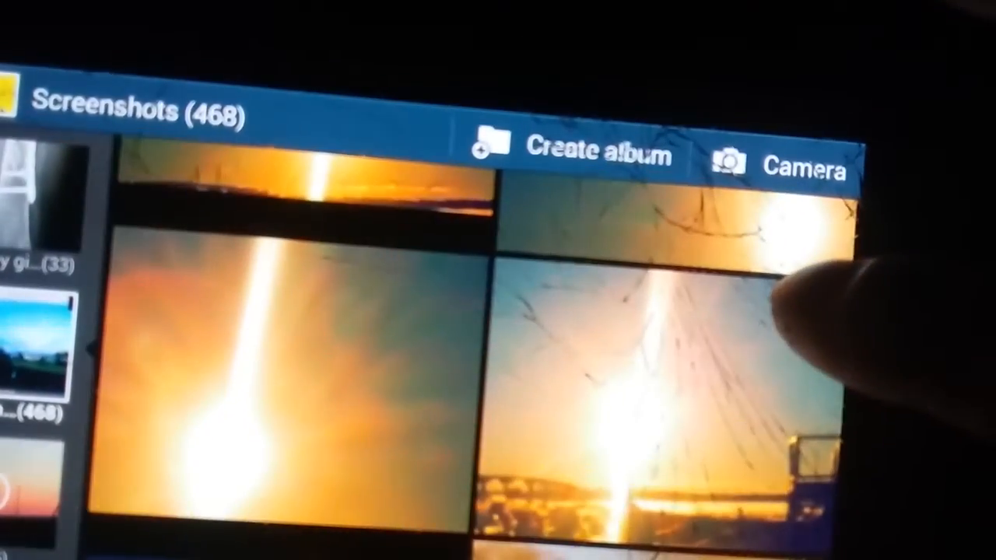
scroll("down", 3)
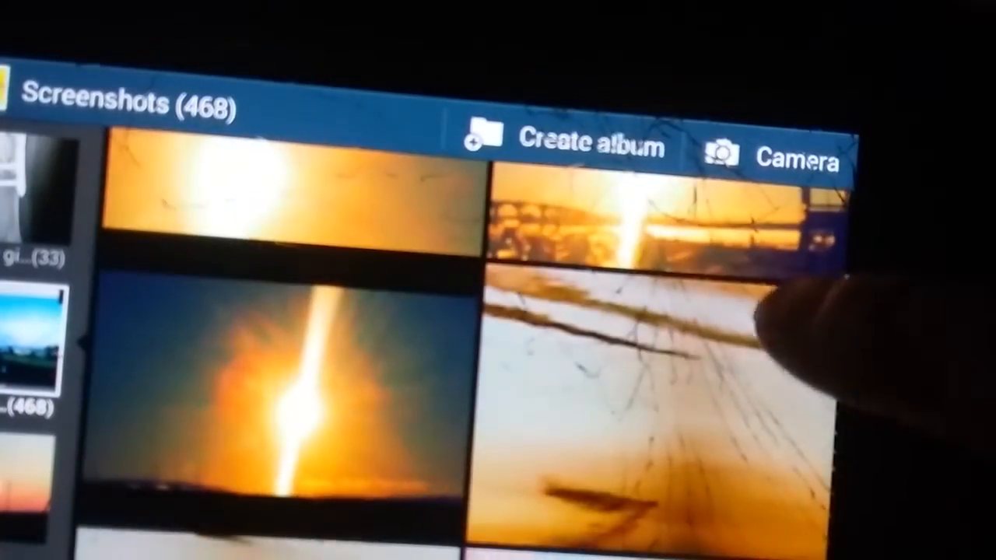